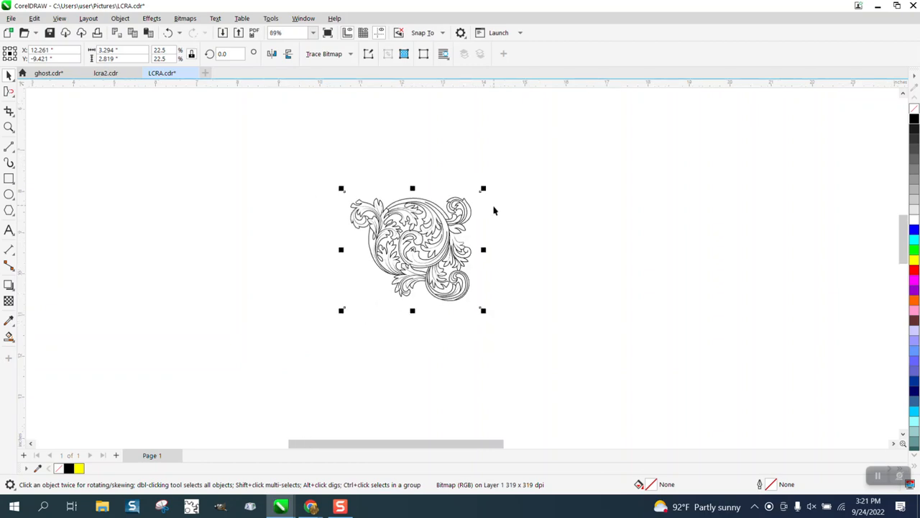
Step: Place the large flourish picture with its caption on the page and nudge it left
right_click(494, 209)
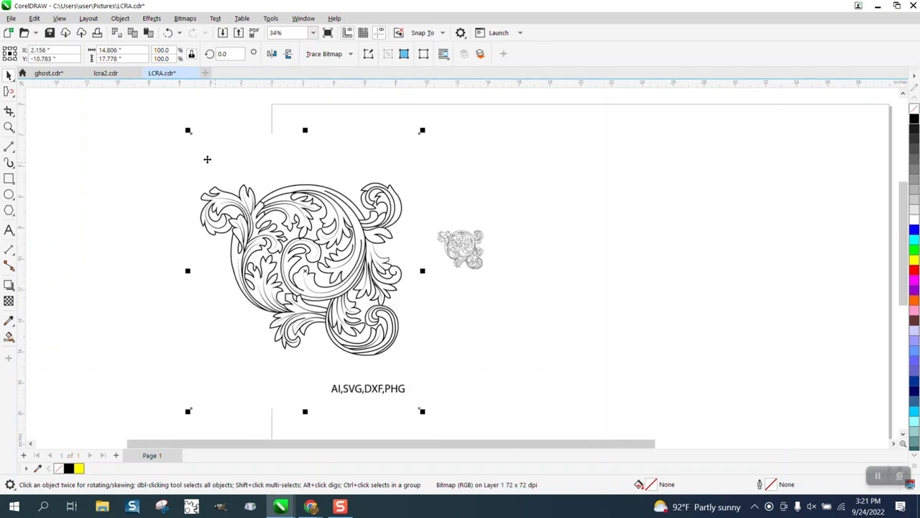
drag(300, 271, 276, 271)
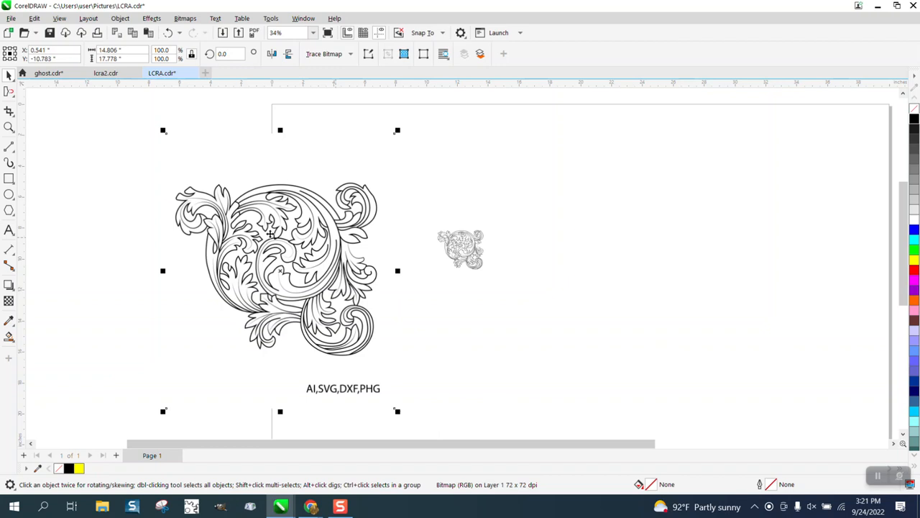
mouse_move(410, 203)
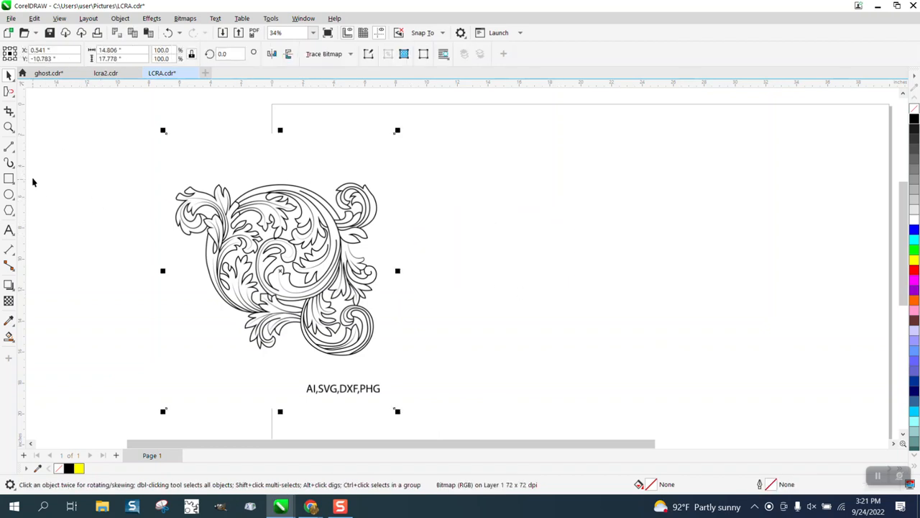
Step: Crop the picture down to just the flourish, removing the caption, and zoom in on it
click(9, 112)
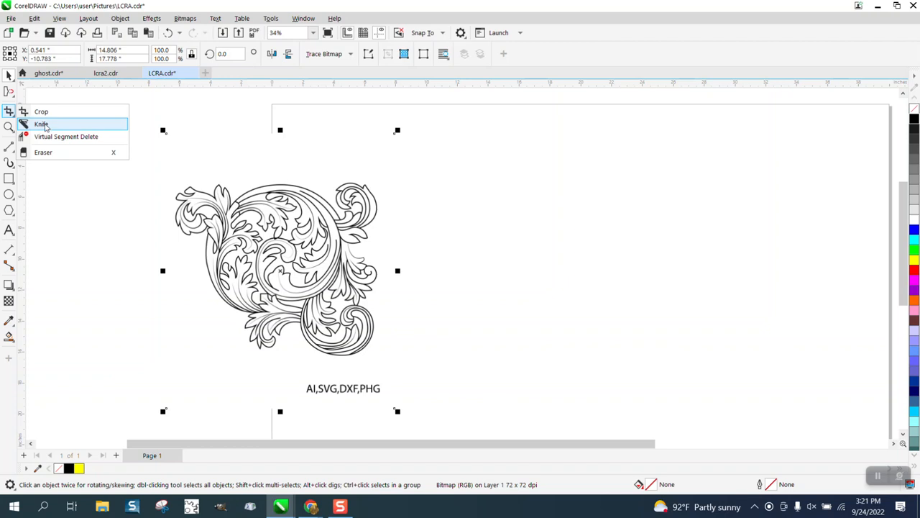
click(40, 112)
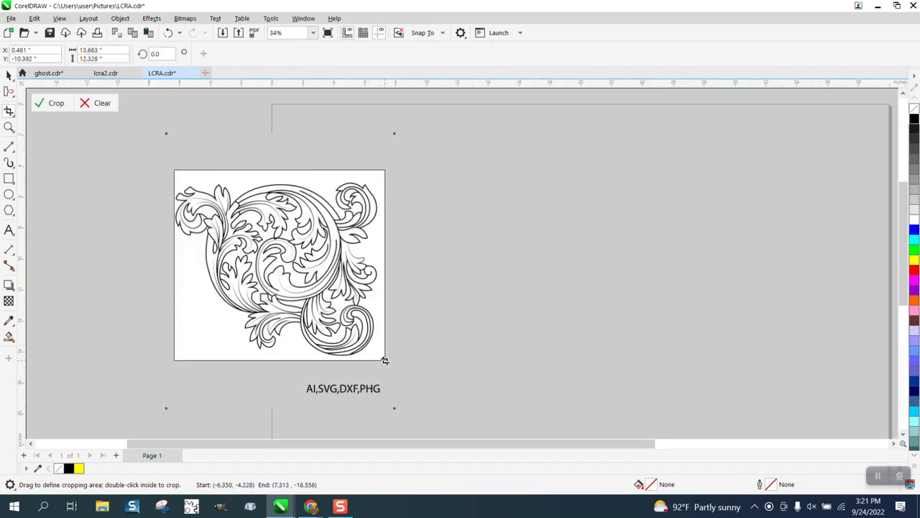
click(55, 102)
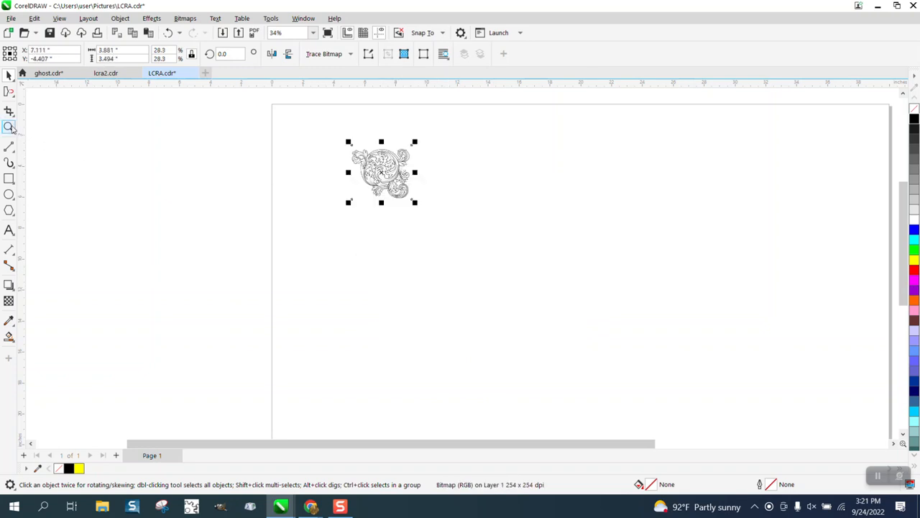
click(10, 127)
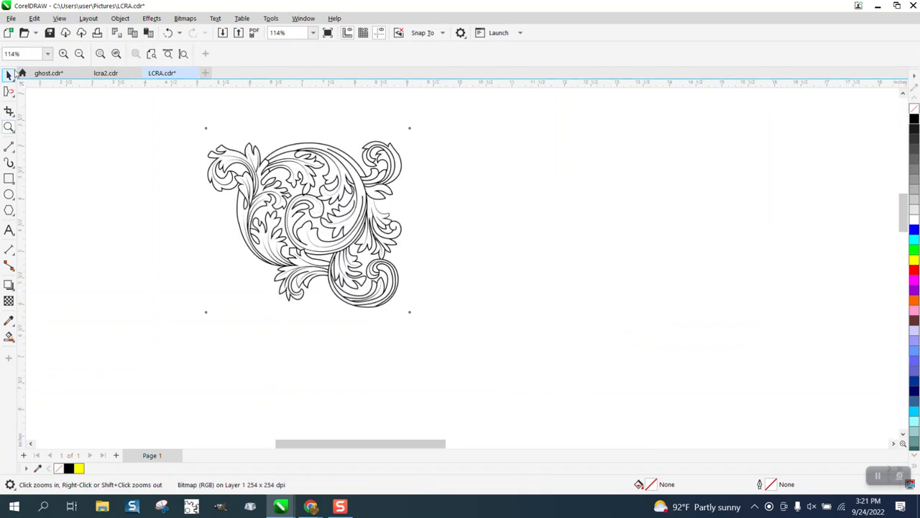
Step: Run an Outline Trace through PowerTRACE to get a vector copy of the flourish
click(352, 54)
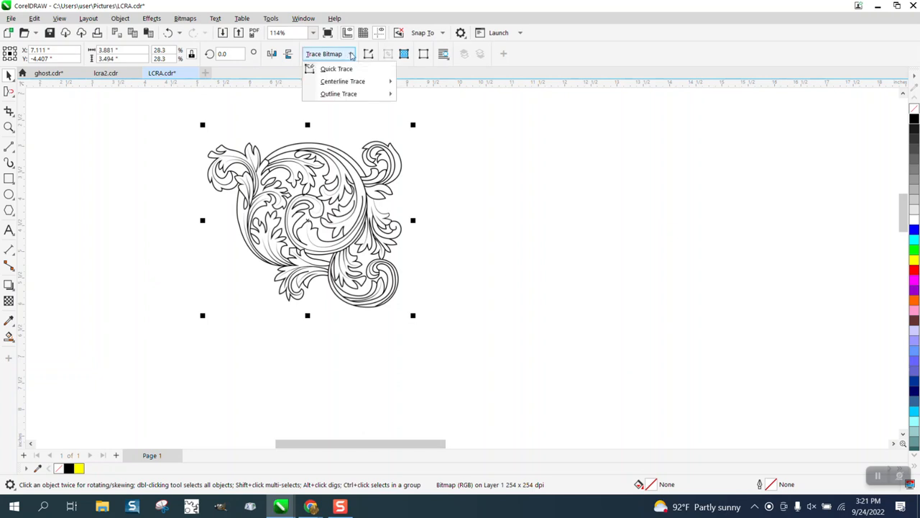
mouse_move(352, 95)
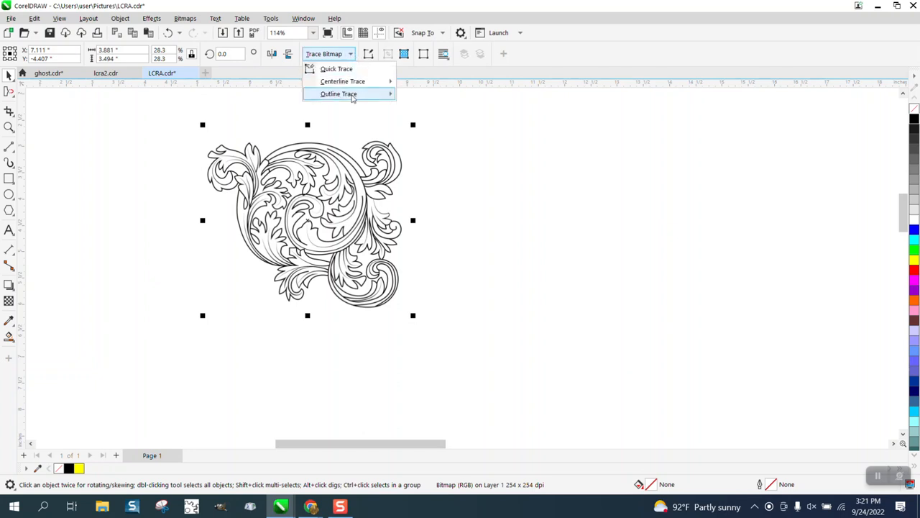
click(340, 95)
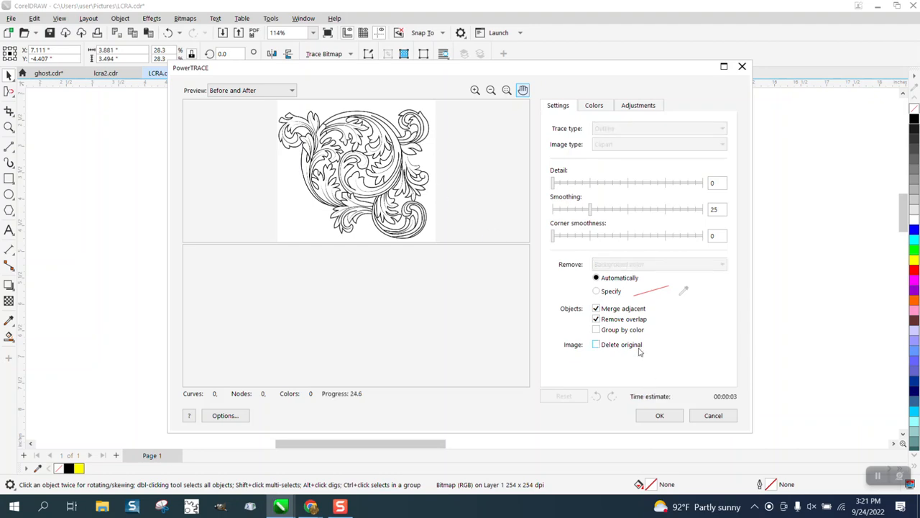
click(658, 414)
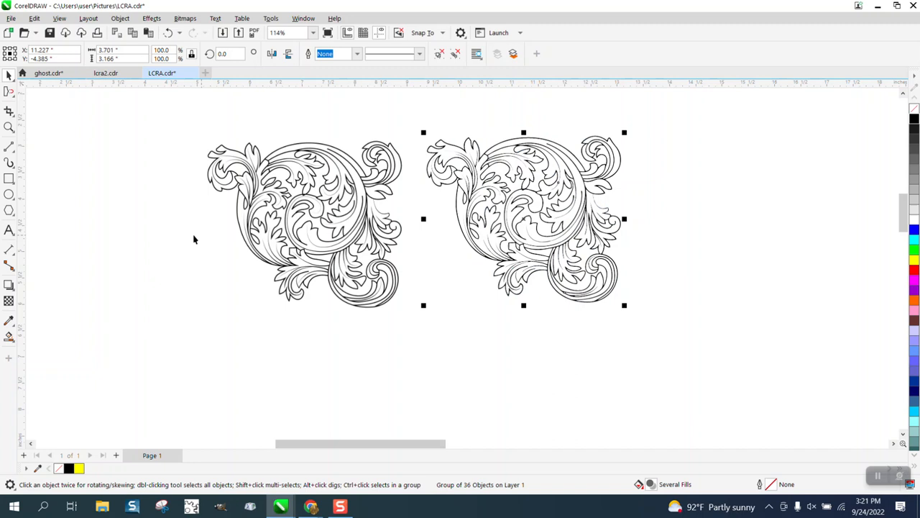
Step: Draw a yellow-filled rectangle behind both flourishes and leave everything deselected
click(8, 126)
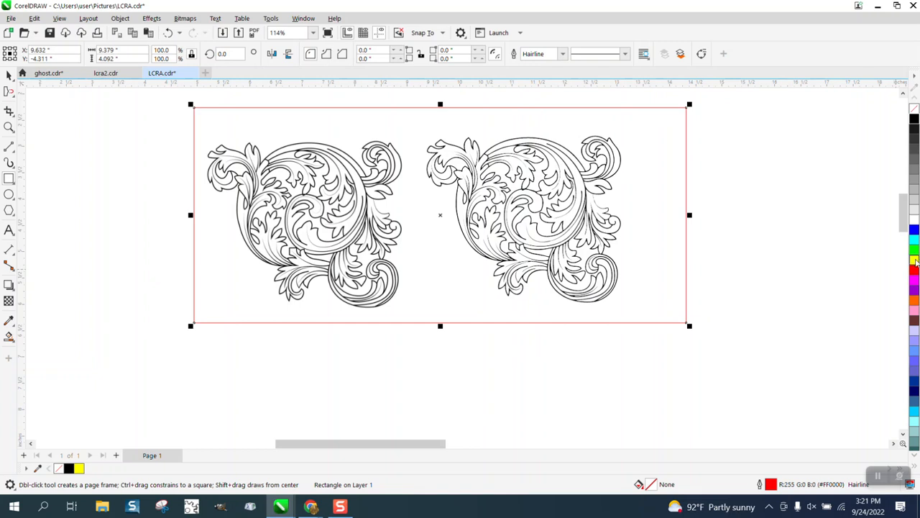
click(915, 261)
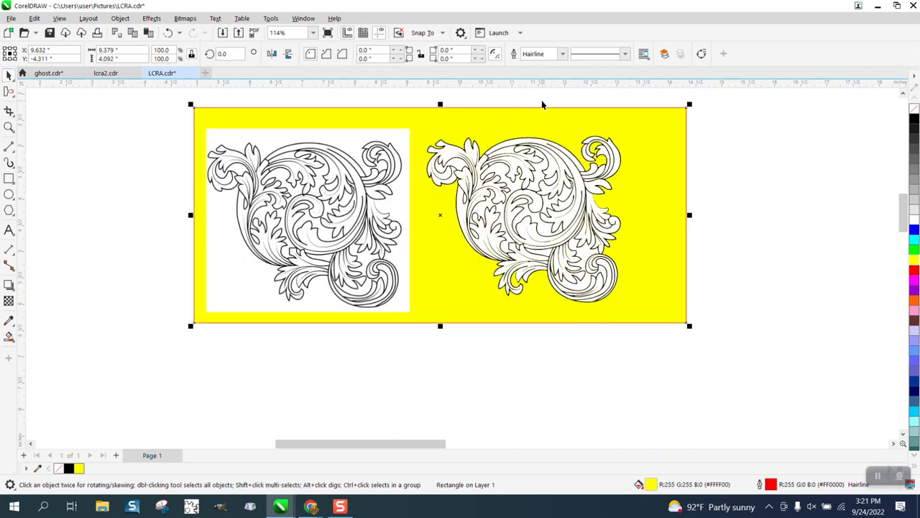
mouse_move(548, 147)
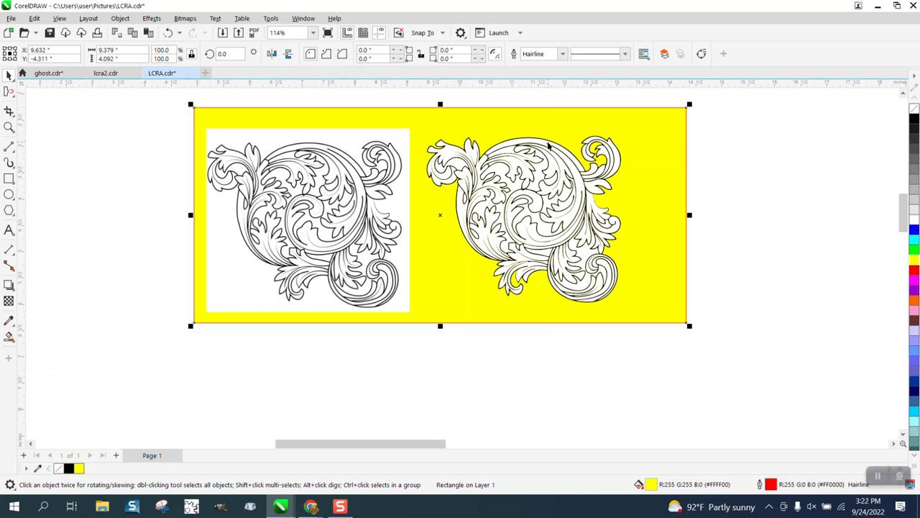
click(523, 216)
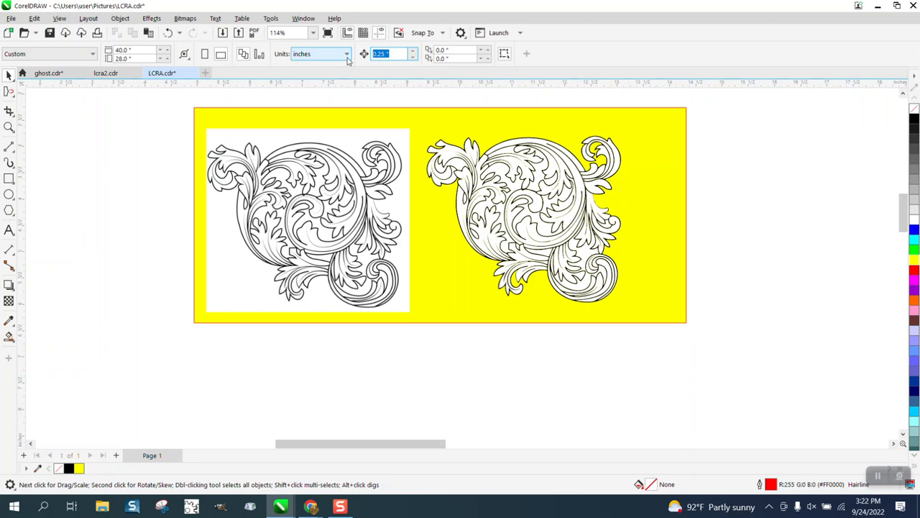
click(523, 216)
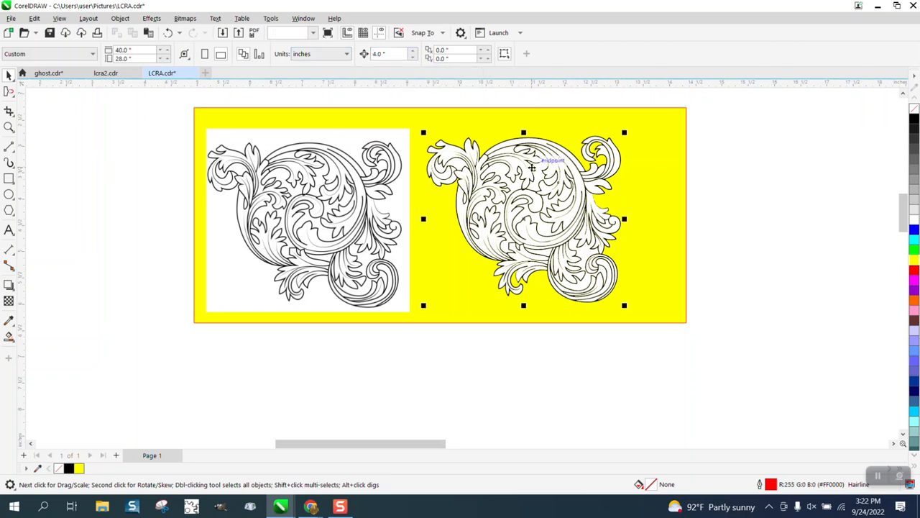
click(121, 18)
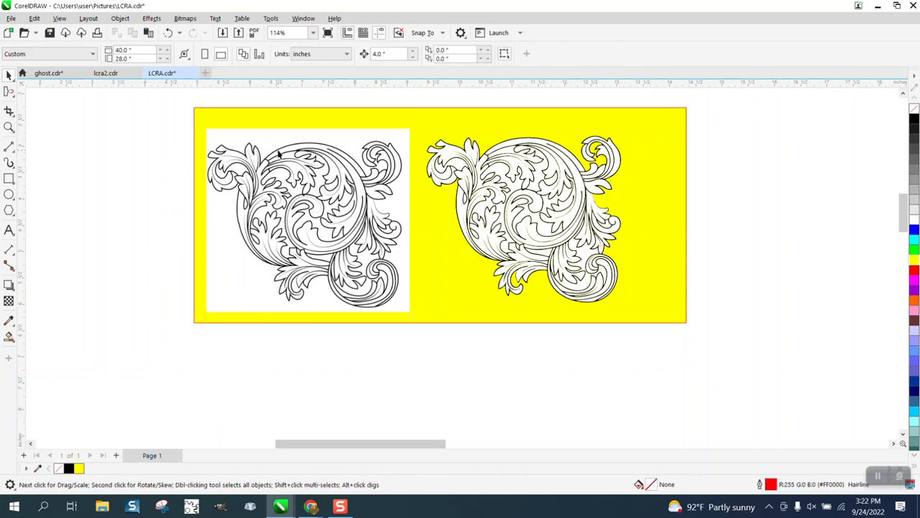
Step: Drag the black traced outlines right off the yellow rectangle and select the curves
click(524, 215)
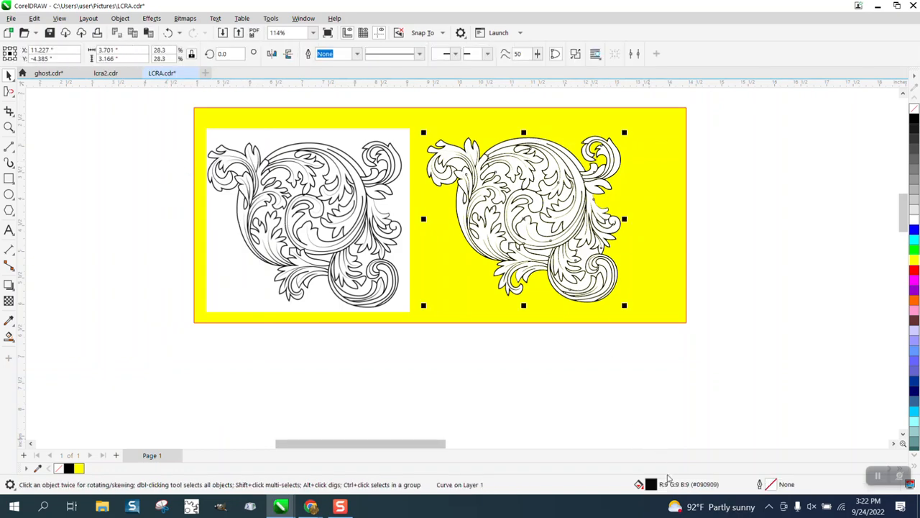
drag(523, 216, 733, 215)
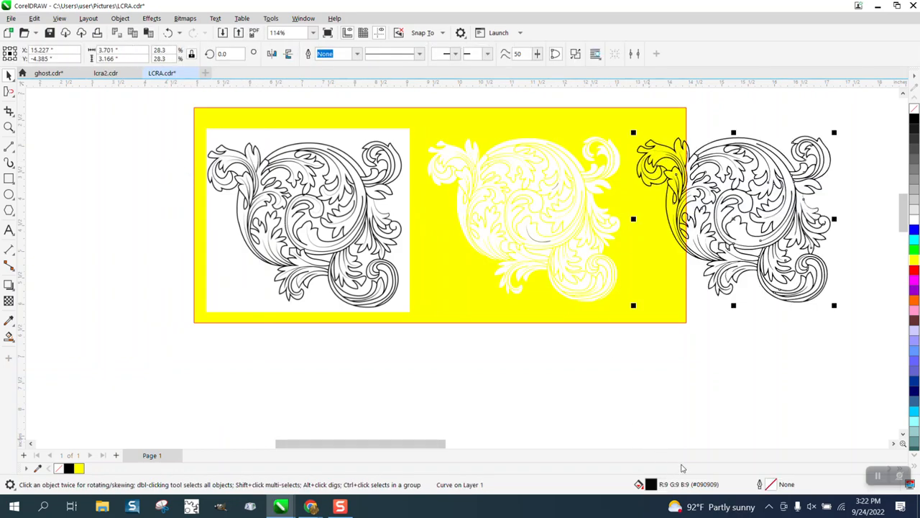
mouse_move(84, 149)
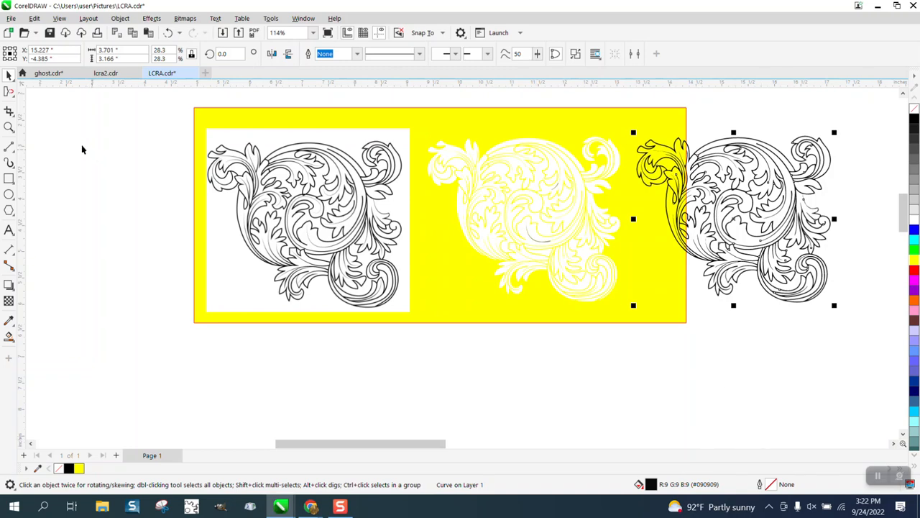
click(663, 301)
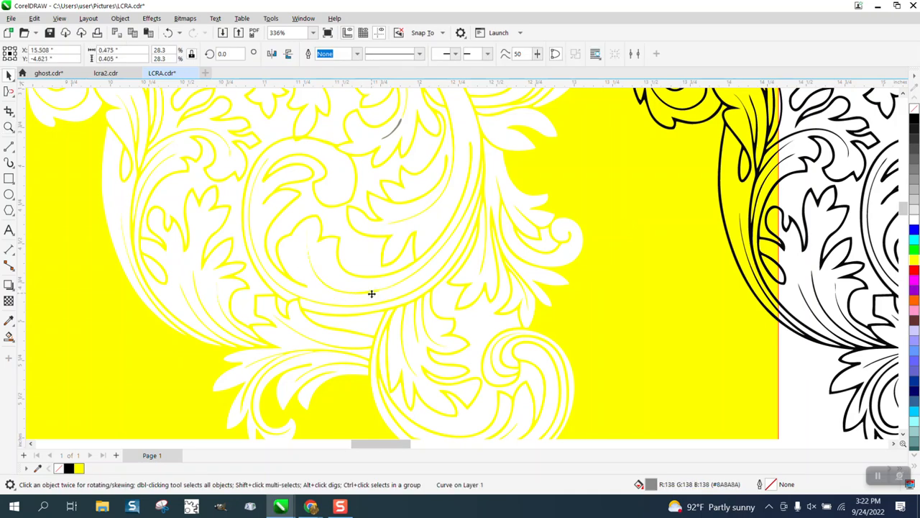
mouse_move(396, 132)
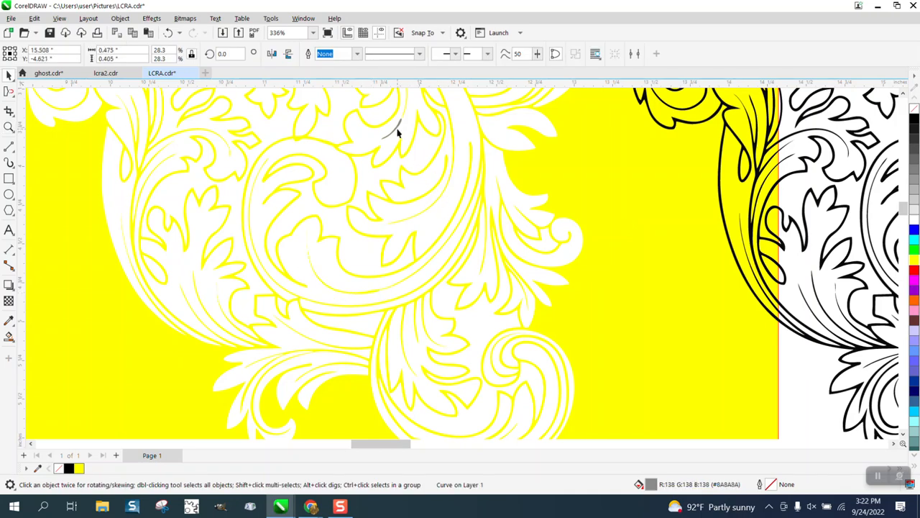
mouse_move(396, 137)
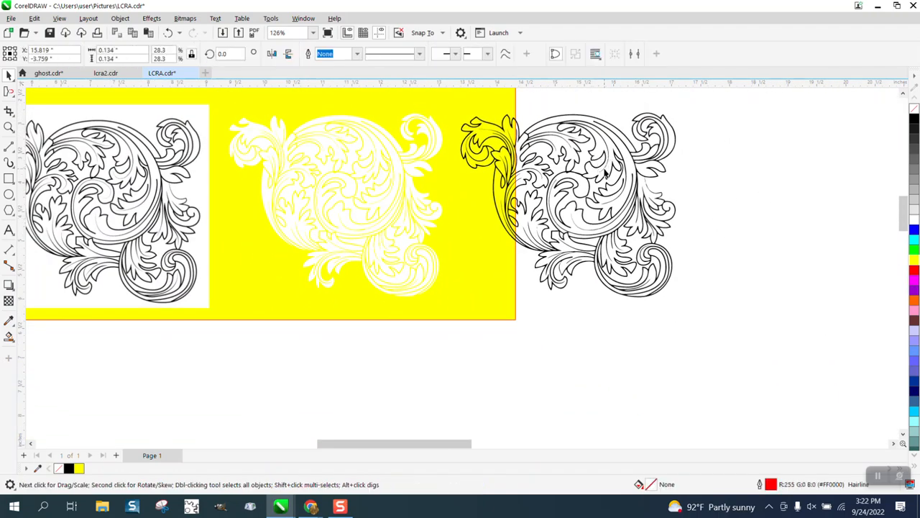
click(604, 170)
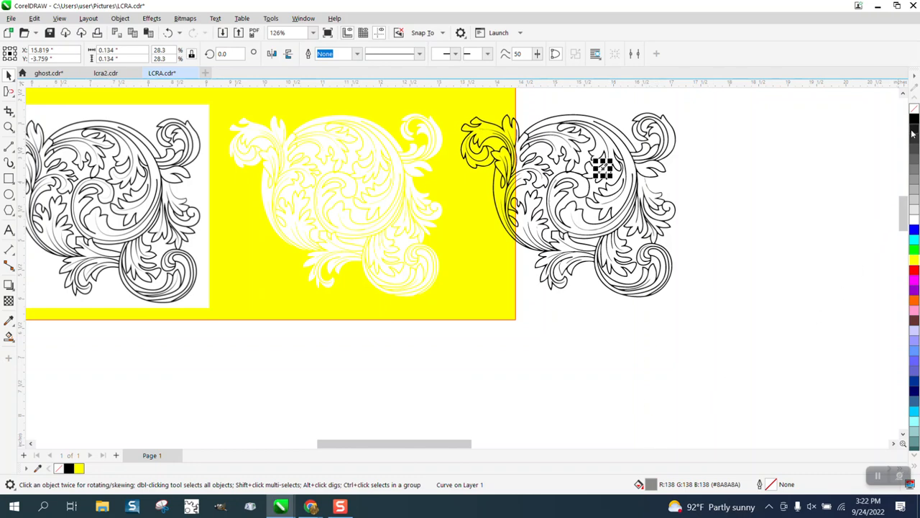
mouse_move(915, 124)
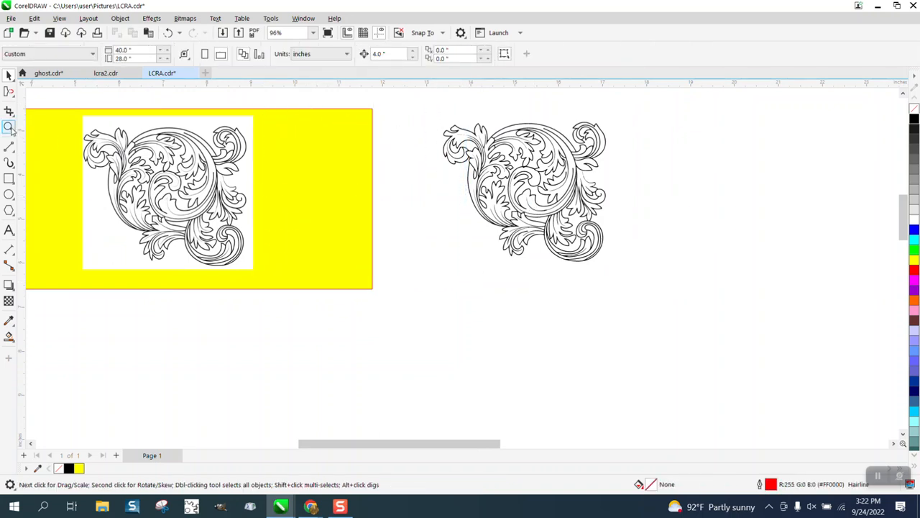
Step: Zoom around thin tapering strokes and a rough junction to inspect the traced curves
click(9, 126)
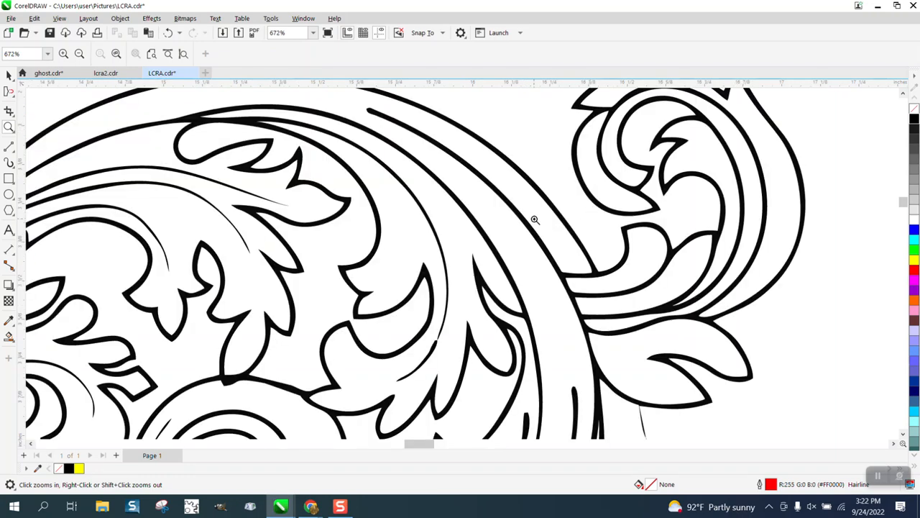
click(535, 218)
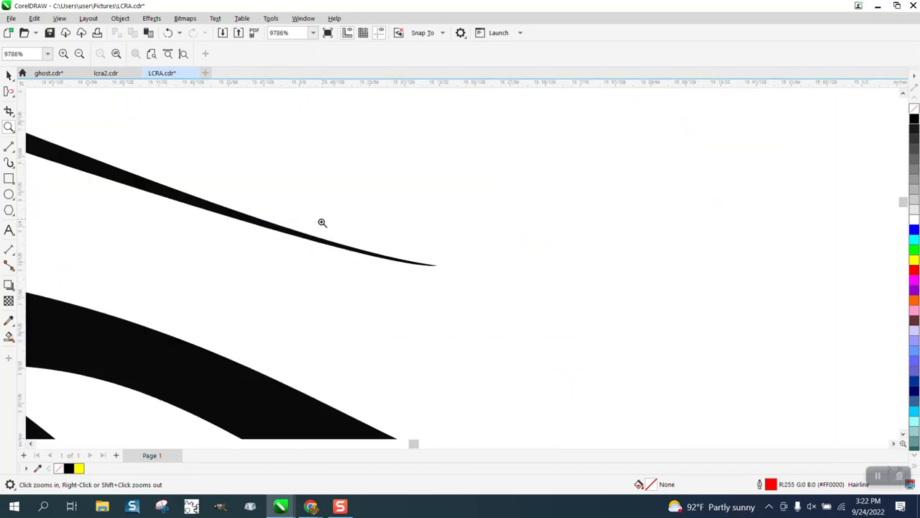
right_click(322, 223)
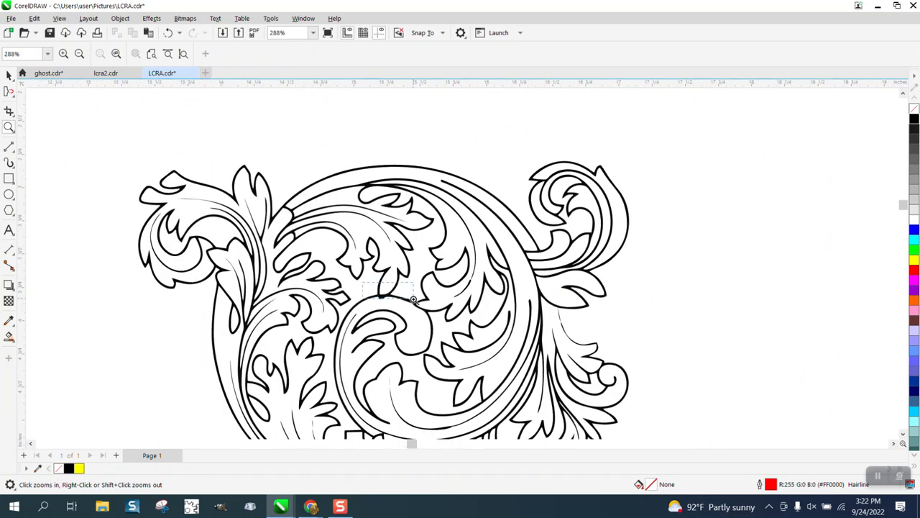
click(414, 298)
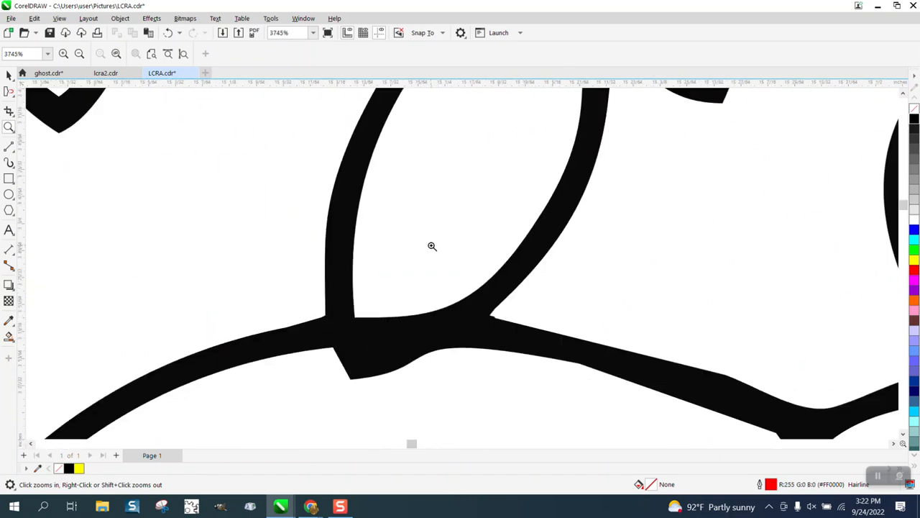
click(431, 247)
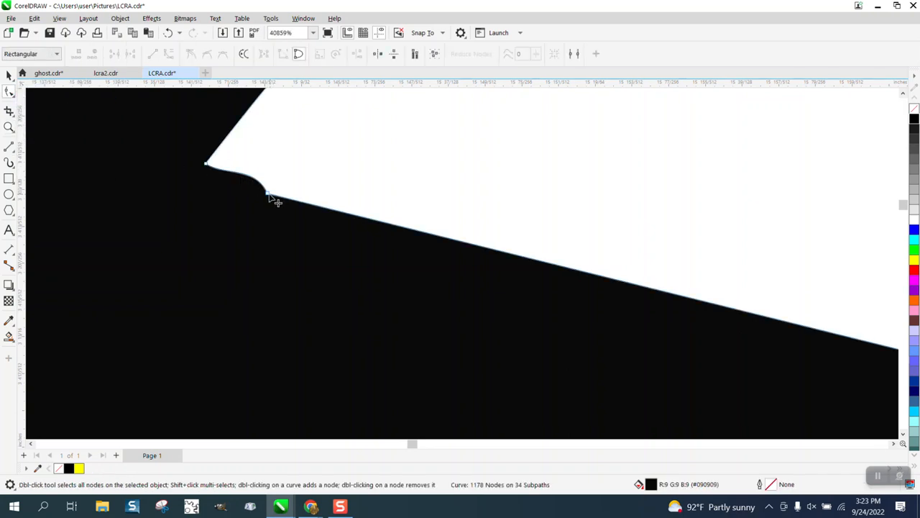
Step: Remove the corner bump node and select the thin stray sliver's nodes for reduction
double_click(267, 193)
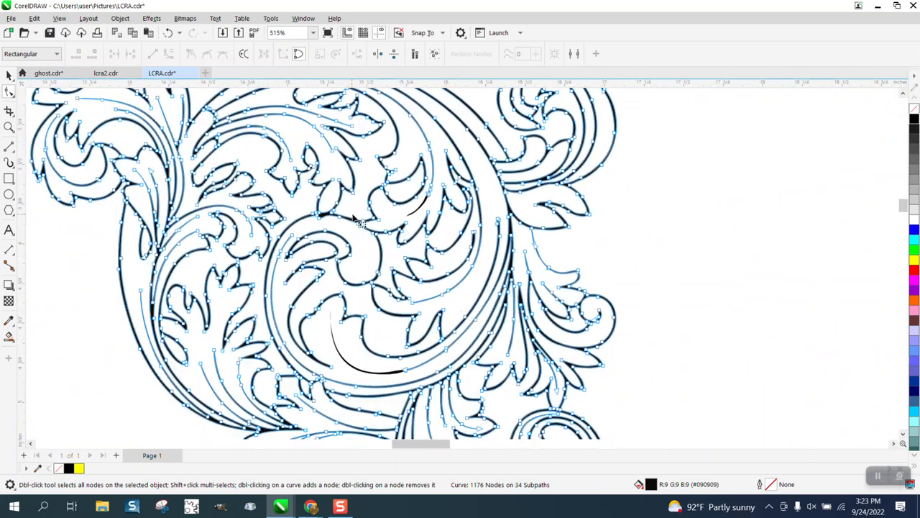
click(9, 127)
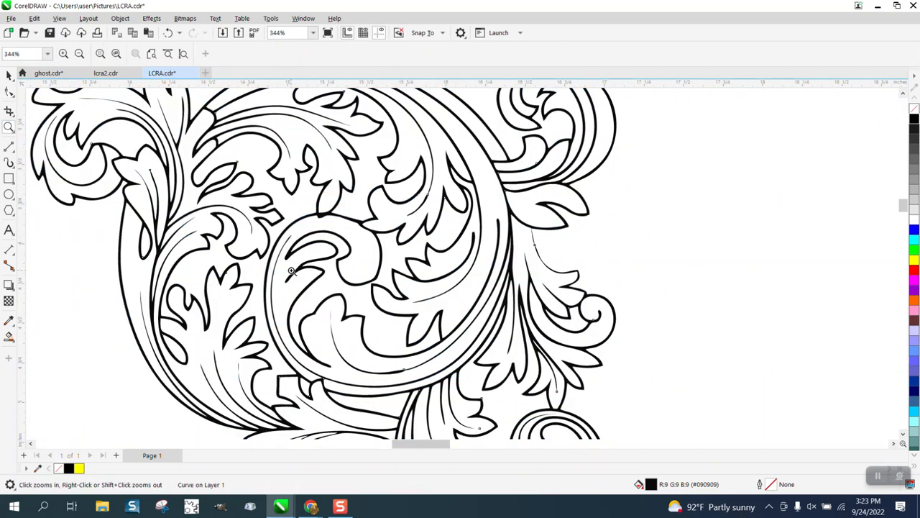
click(290, 272)
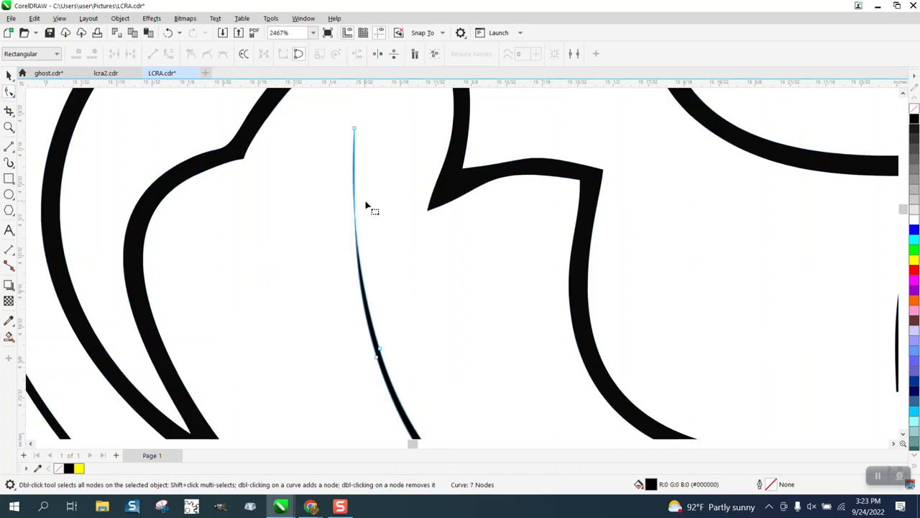
mouse_move(379, 165)
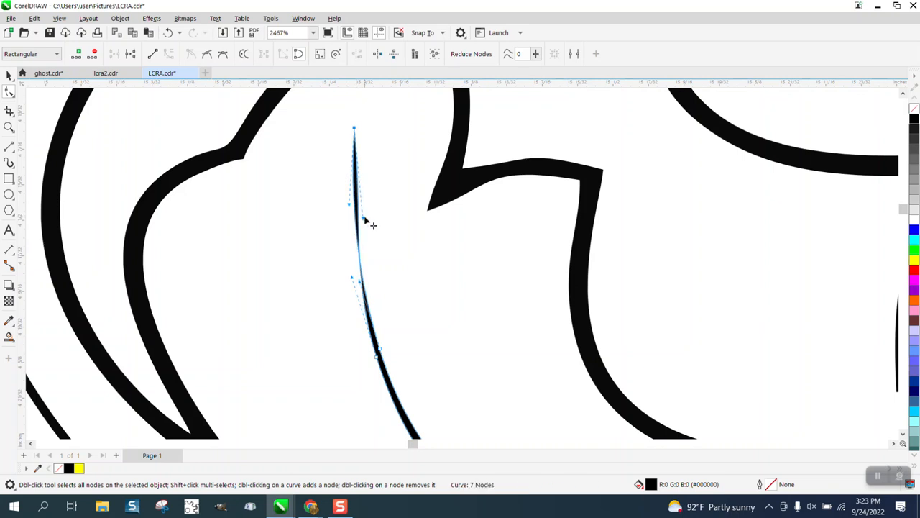
drag(371, 218, 343, 218)
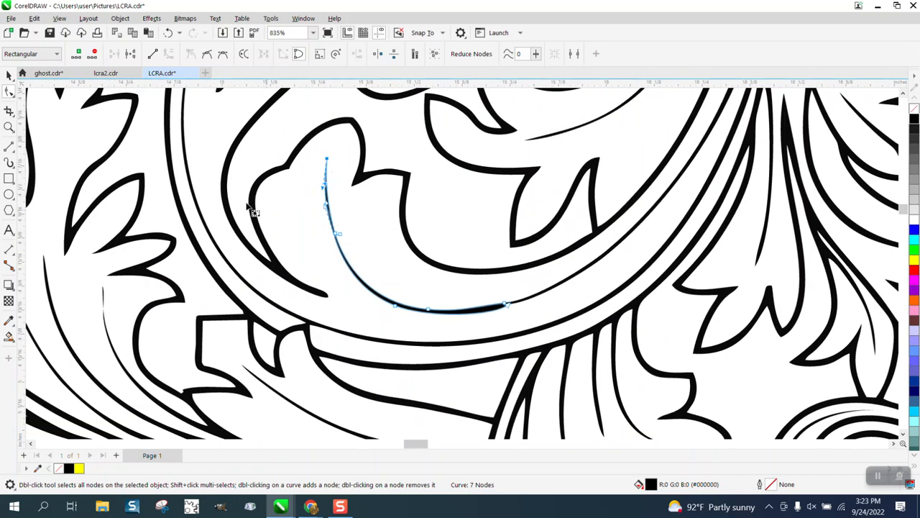
click(8, 127)
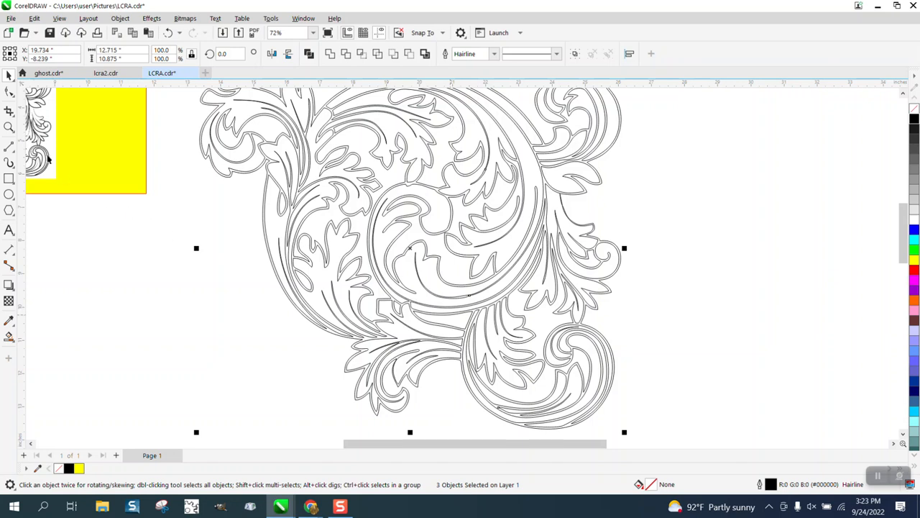
Step: Zoom to where two outlines cross and arm Virtual Segment Delete on the stray segment
click(483, 296)
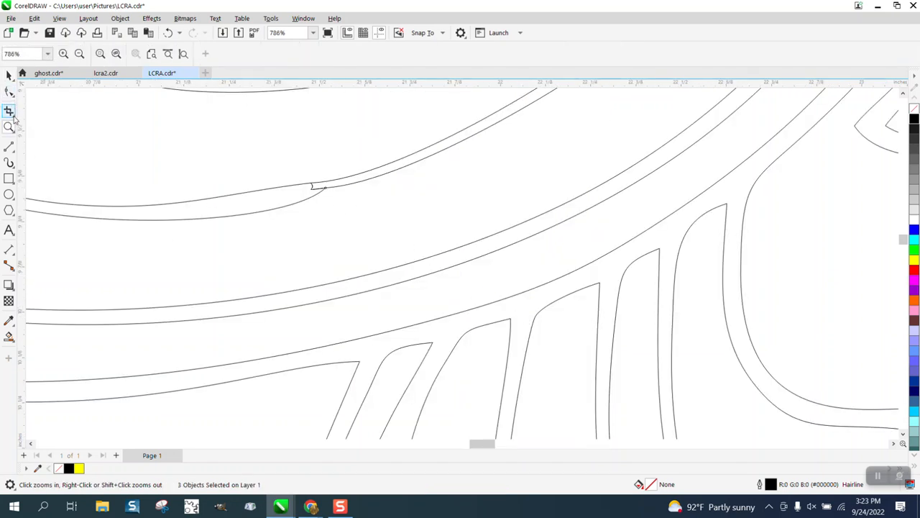
click(9, 110)
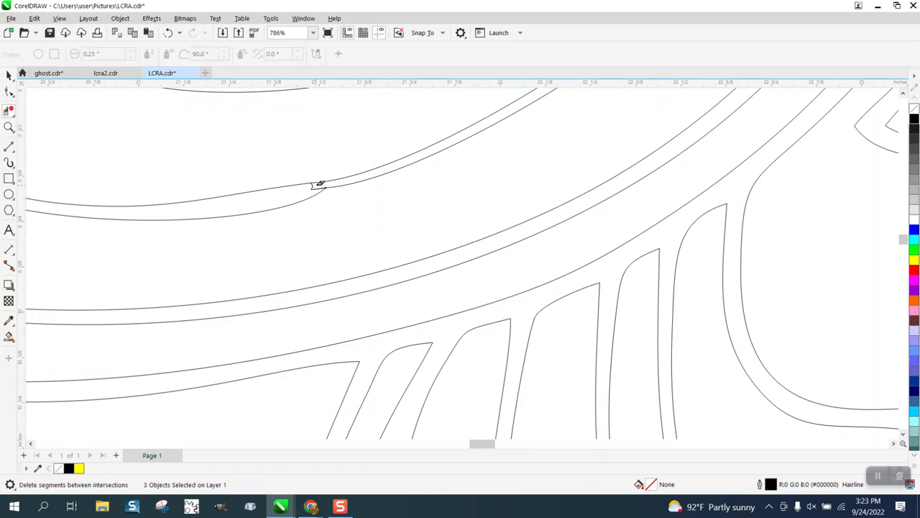
mouse_move(328, 190)
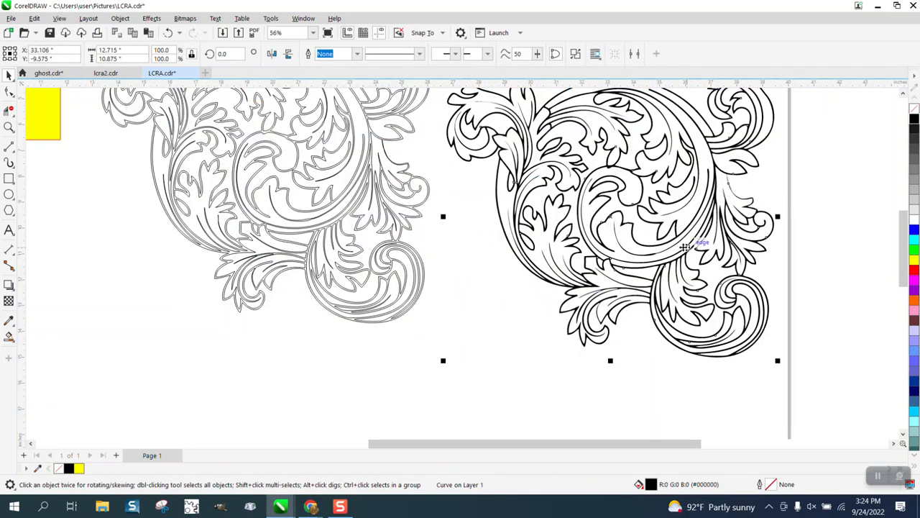
Step: Node-edit the black flourish and delete the rough node at the stroke junction
click(9, 126)
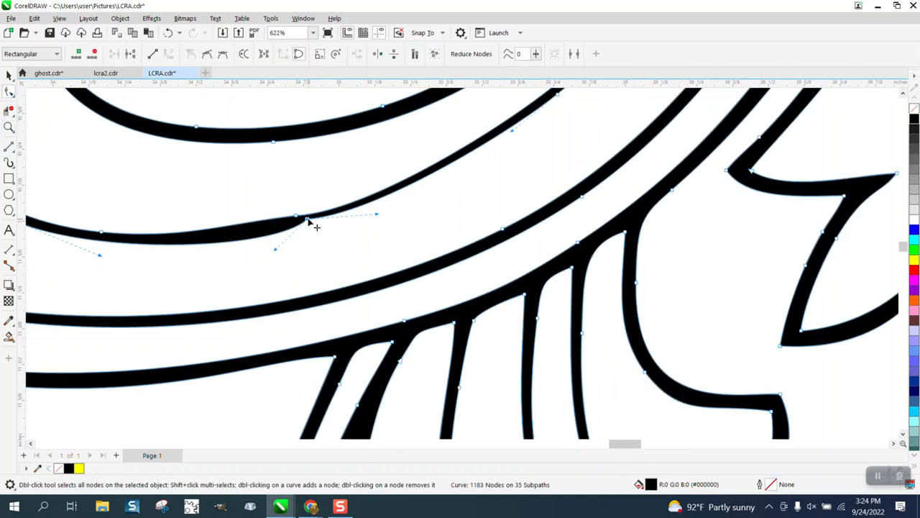
double_click(309, 221)
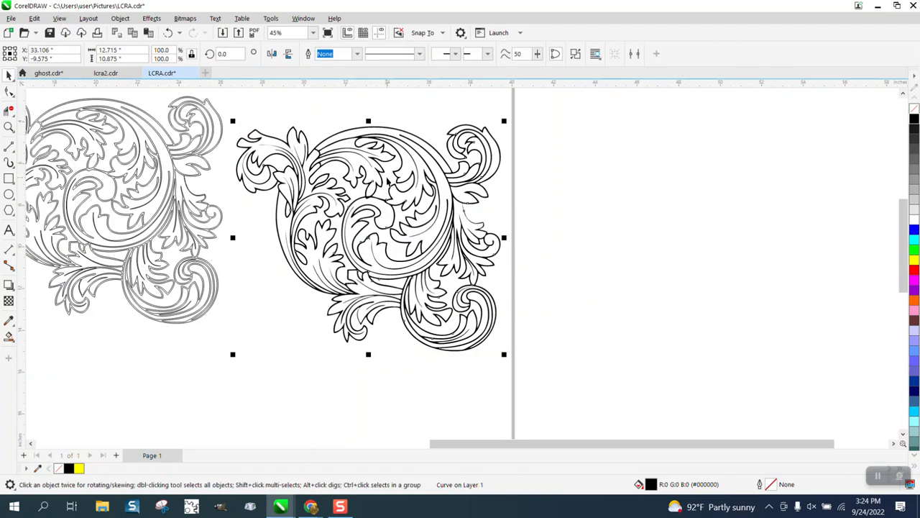
mouse_move(388, 180)
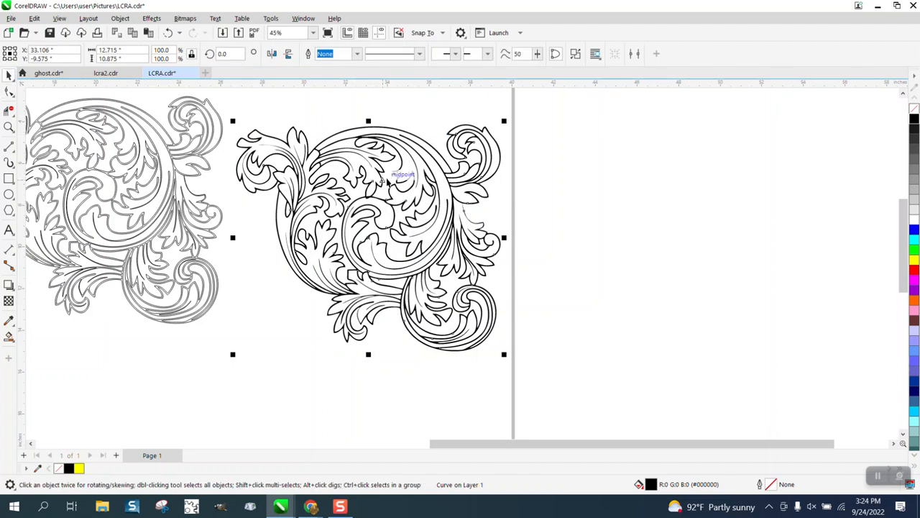